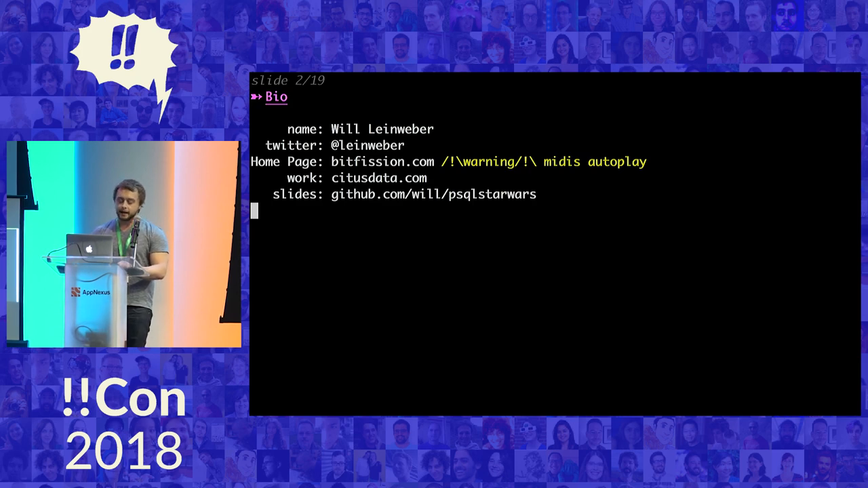
- Leave the slides, show the repo history with git lg, then close the pager
key(ctrl+c)
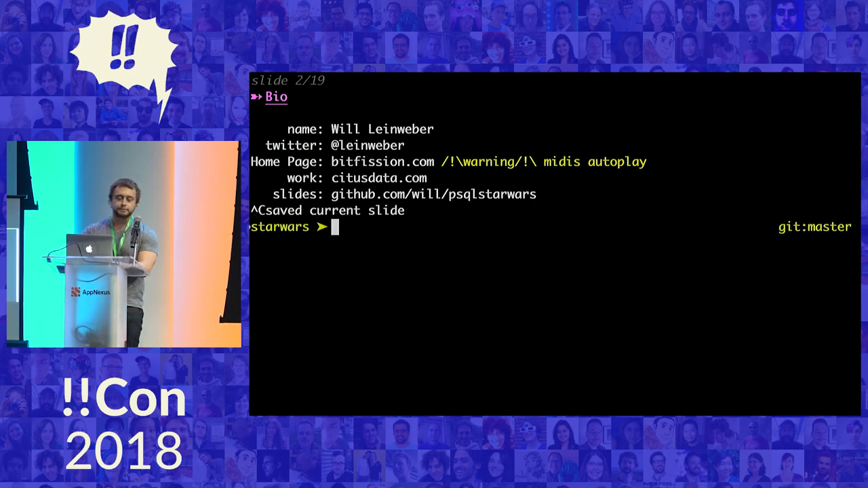
text(git lg)
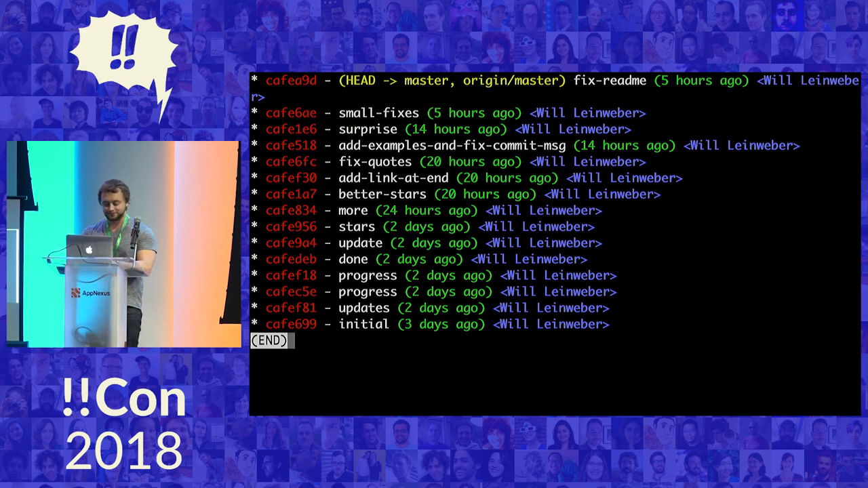
key(q)
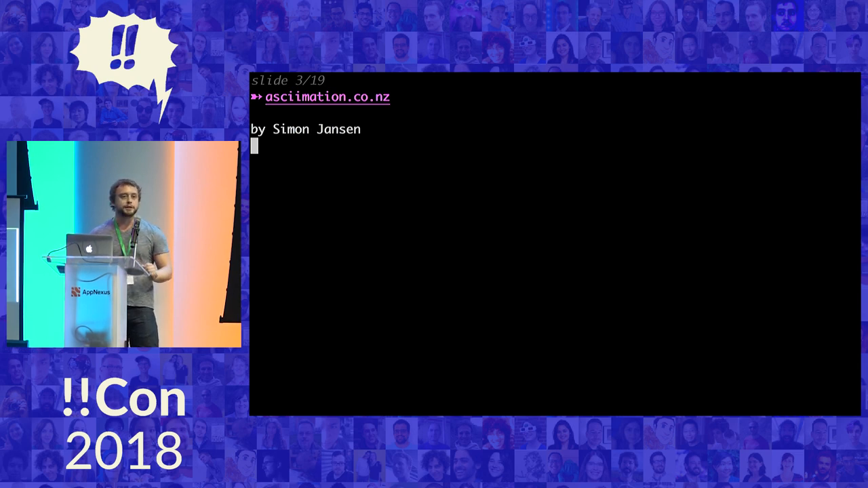
- Step forward through the slides toward slide 7 'use compression!' with its 2.0M gzip download
key(Right)
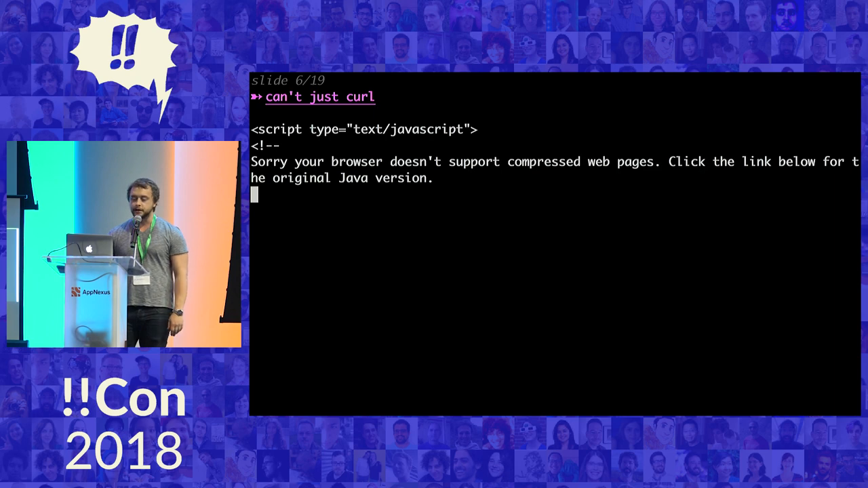
key(Right)
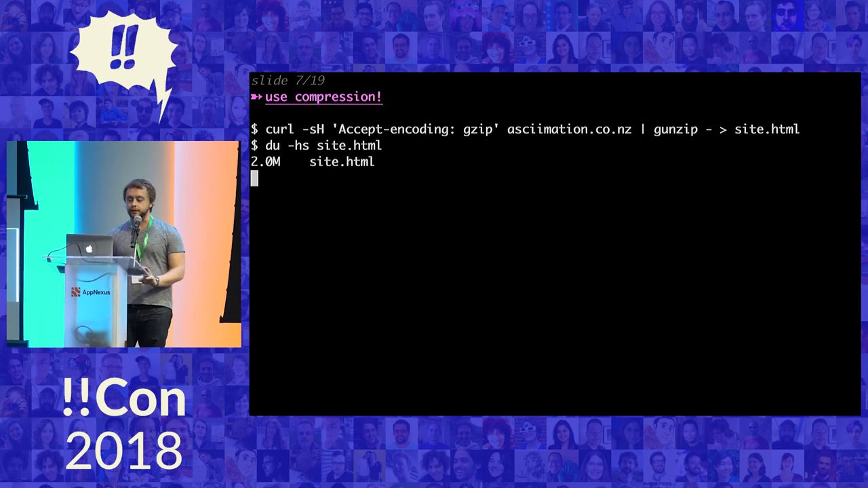
- Move forward to reach slide 10 'ETL!', which reads site.html into raw lines
key(Right)
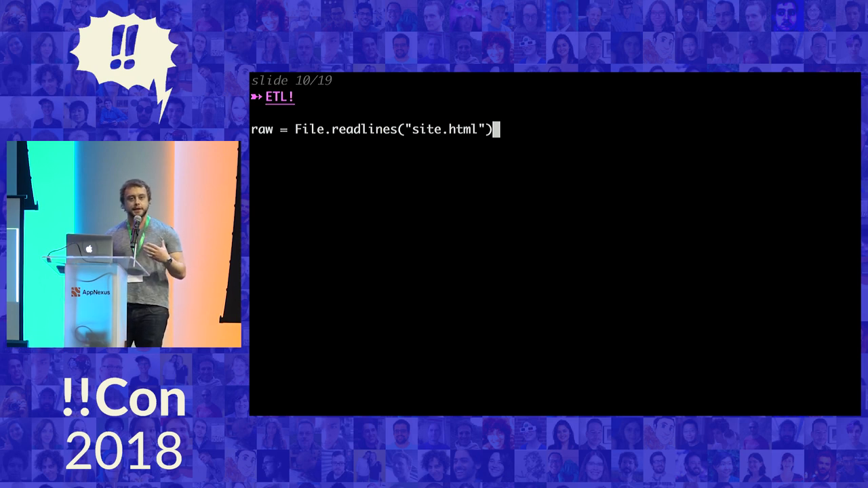
- Chain .find for the "var film" line, .gsub quote cleanup with [12..-16], .split('\n') and .each_slice(14)
text(.find {|line| line.start_with? "var film"})
text(.encode('UTF-8','binary',invalid: :replace,undef: :replace,replace: ')
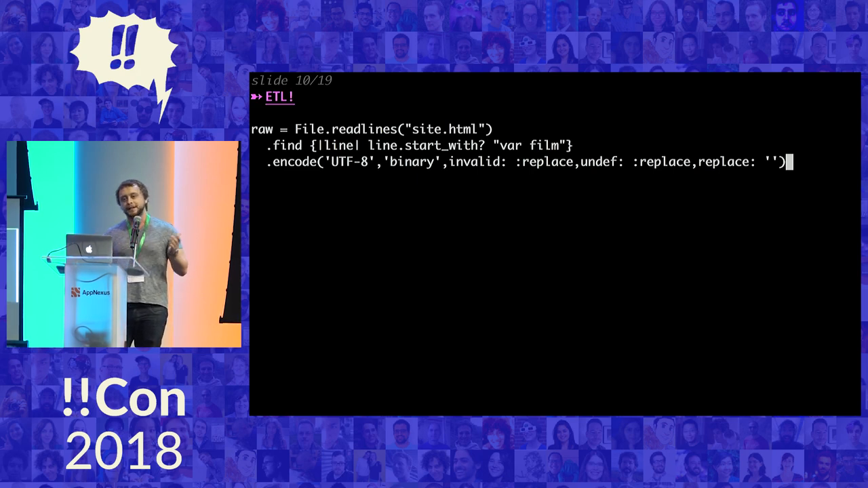
text(.gsub(%q{\'},"'")[12..-16])
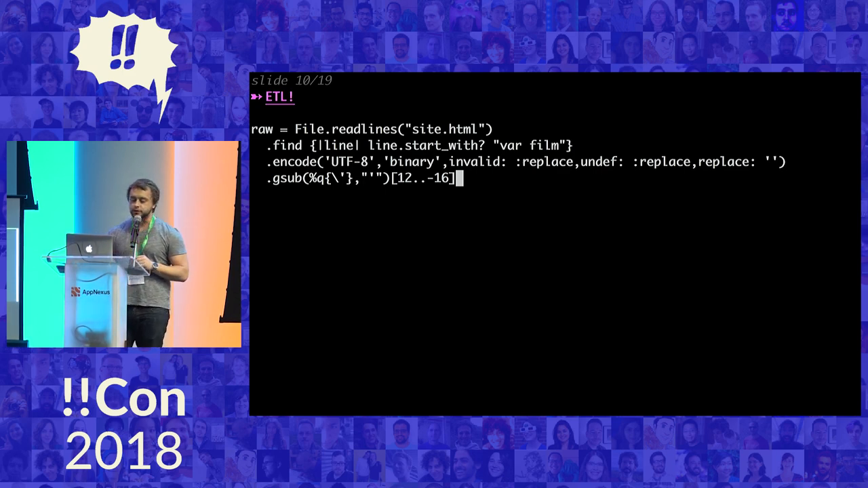
text(.split('\n'))
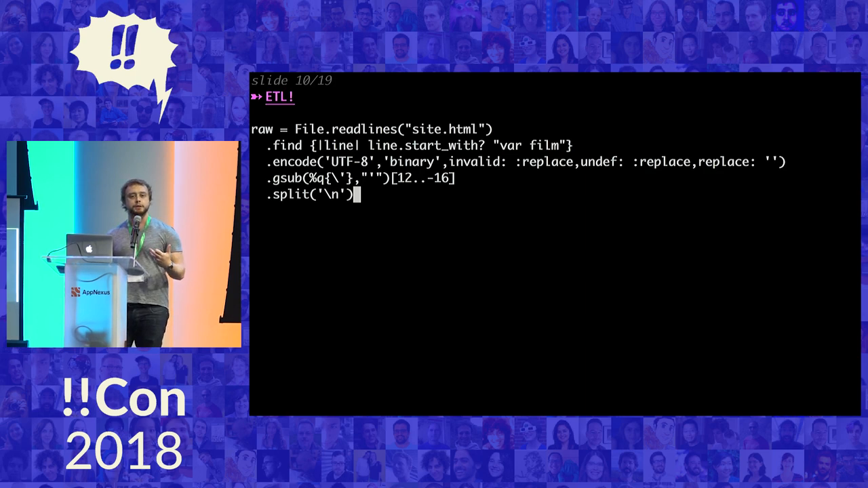
text(.each_slice(14))
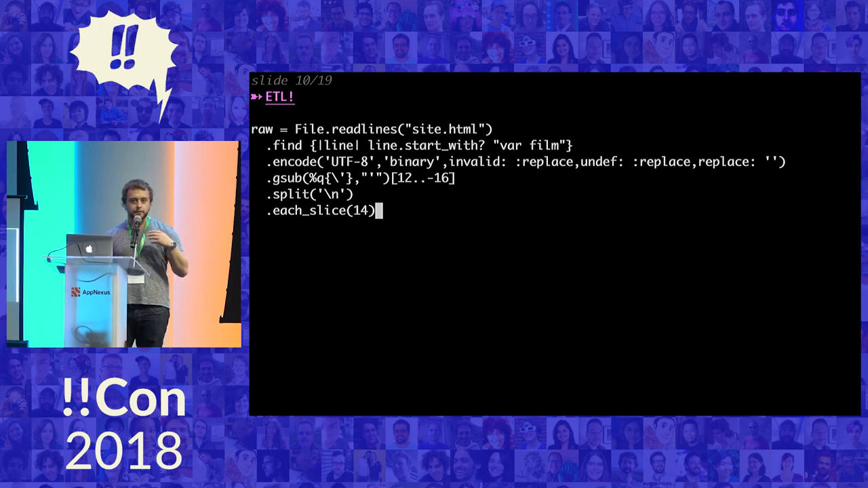
- Move forward toward slide 13 'postgres functions!' with the sleeping go function
key(Right)
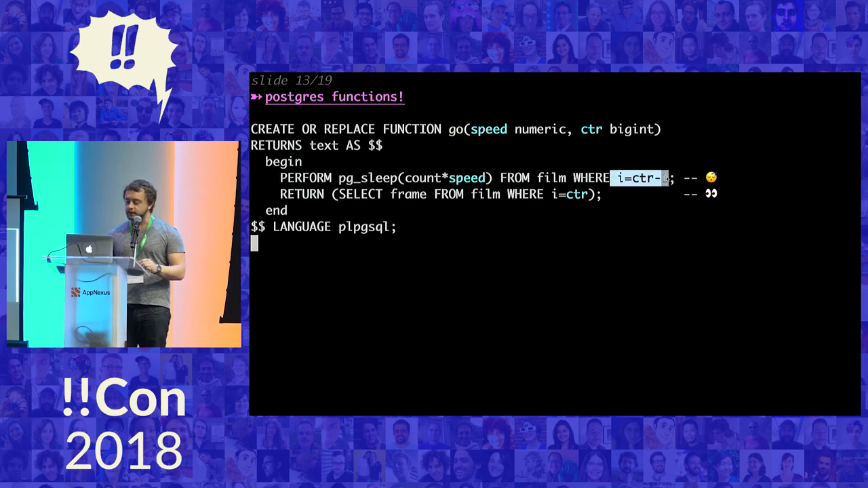
- Enter 1, then move from the functions slide to slide 14 'postgres sequences!'
text(1)
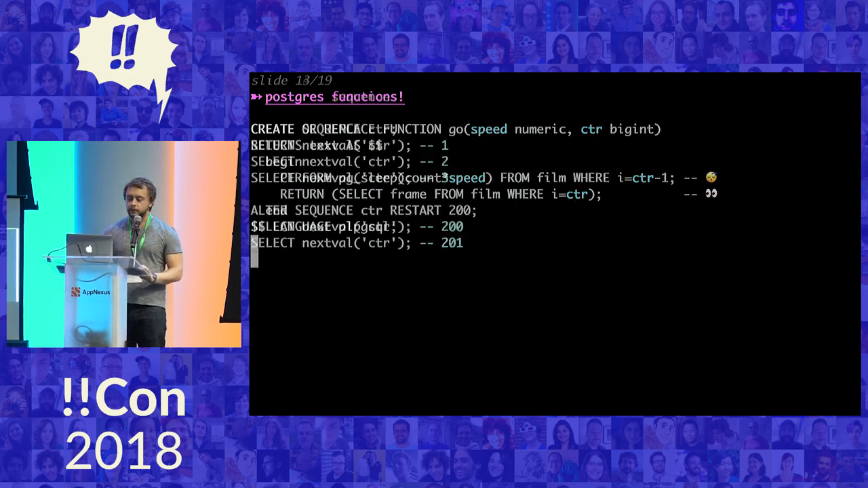
key(Right)
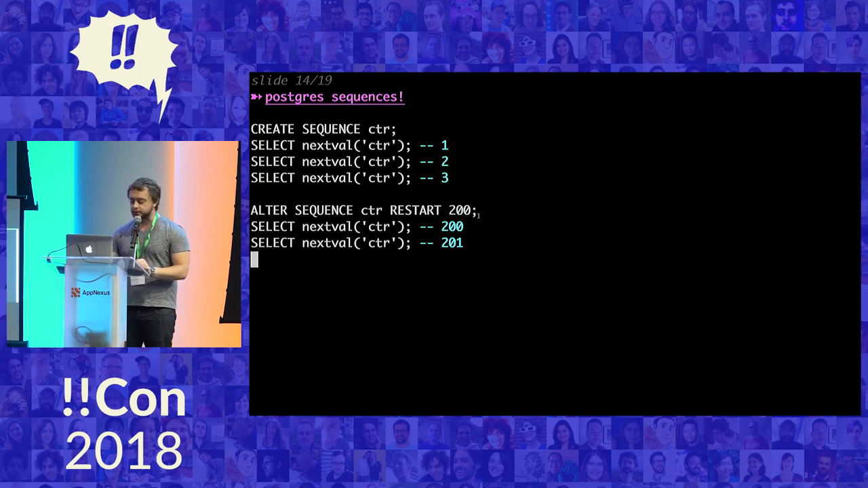
- Move from the sequences slide to slide 15 'Are we done?'
key(Right)
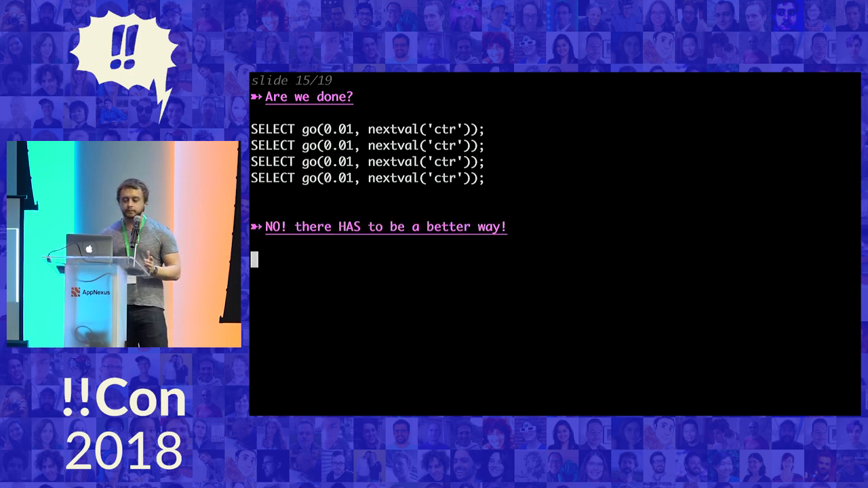
- Move to slide 16 introducing \watch
key(Right)
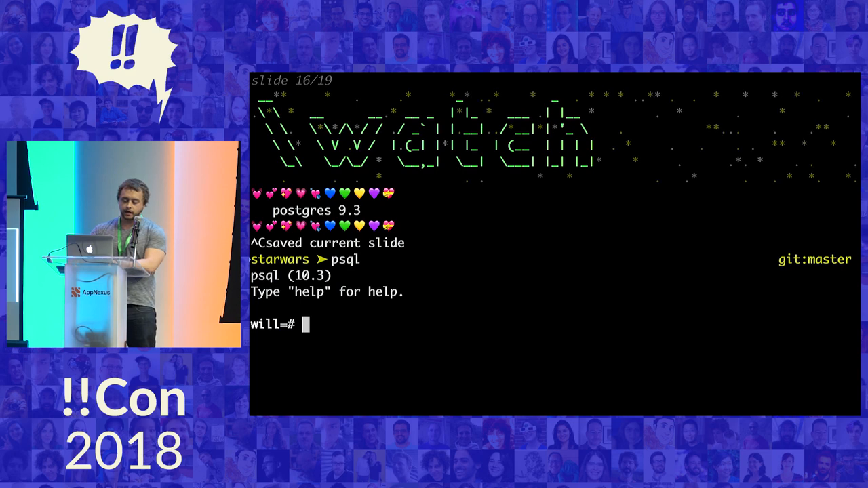
- Run select now(); and repeat it every second with \watch, then stop it
text(select now();)
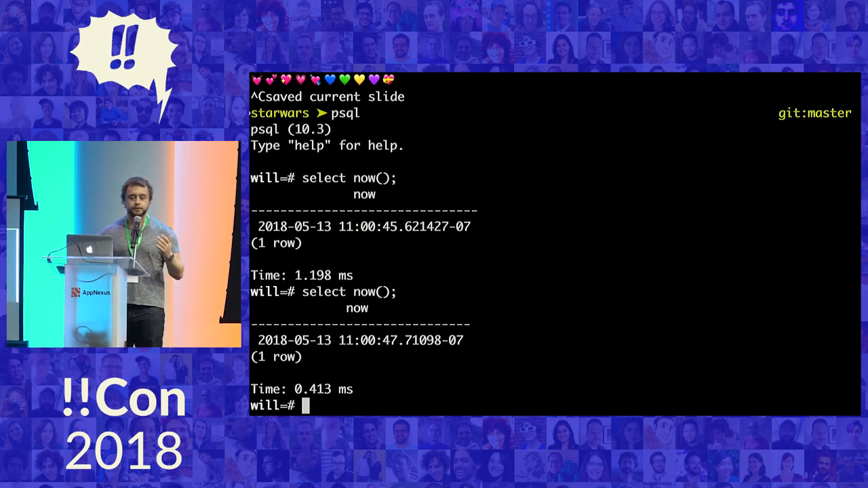
text(\wat)
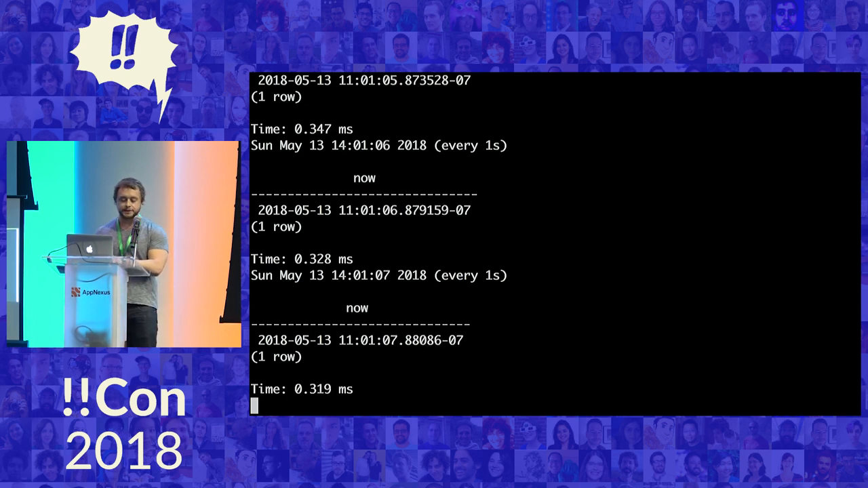
key(ctrl+c)
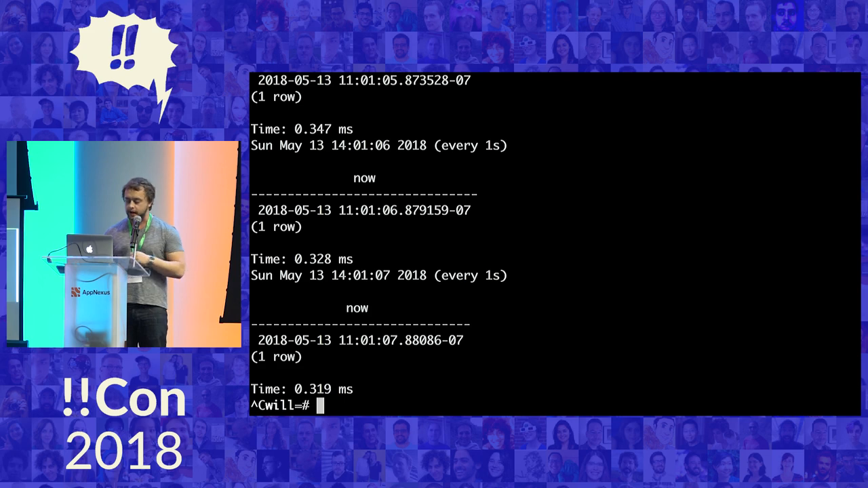
- Quit psql with \q and relaunch the slides with ./show.rb
text(\q)
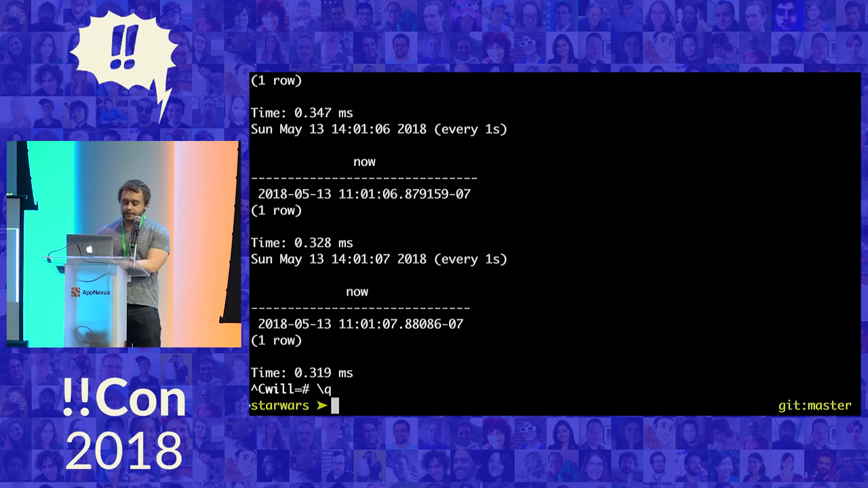
text(./show.rb)
text(\w)
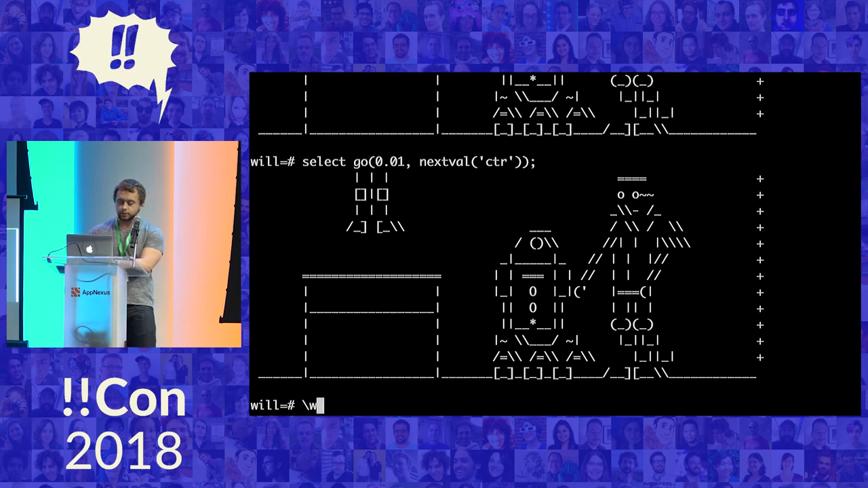
- Finish \watch 0.001, run select go(0.01, nextval('ctr')); from frame 2100 and watch it at 0.001s
text(atch 0.001)
text(alter sequence ctr restart 2100;)
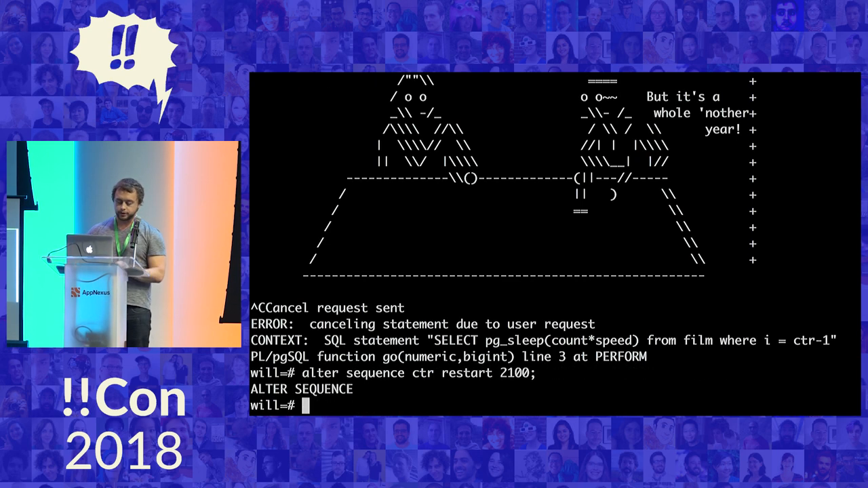
text(select go(0.01, nextval('ctr'));)
text(alter sequence ctr restart 2100;)
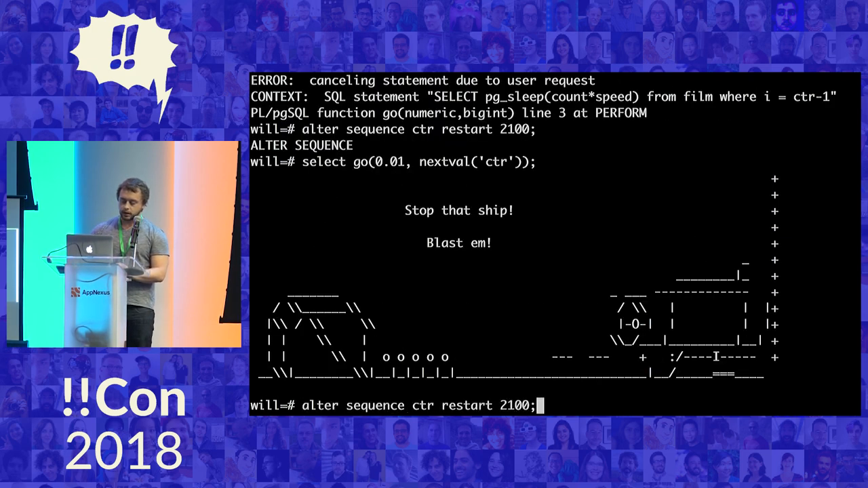
text(\watch 0.001)
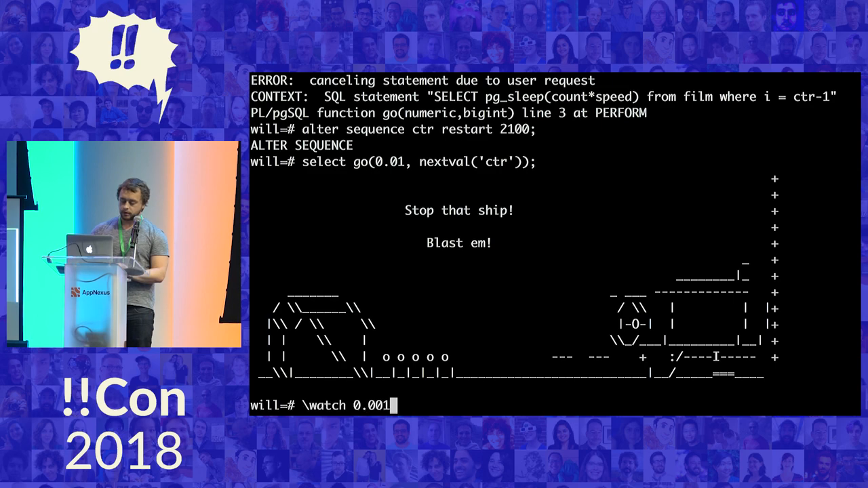